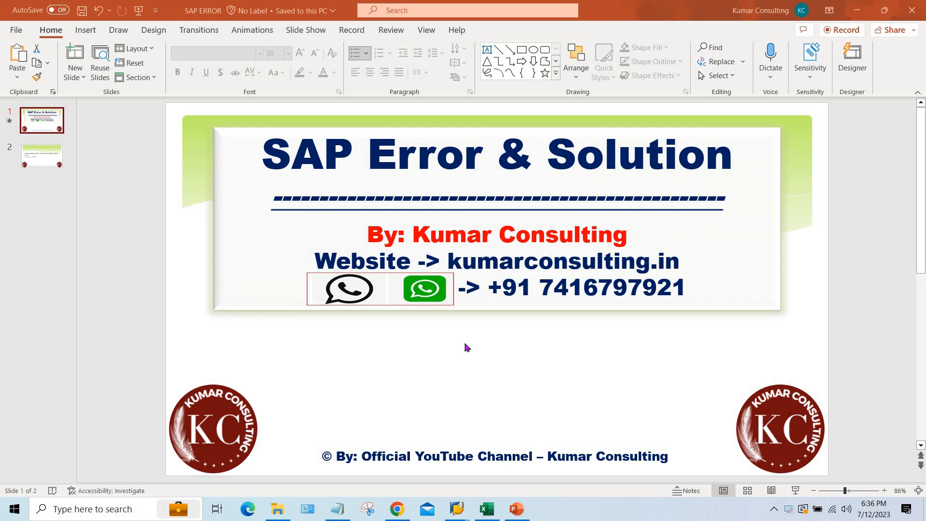
mouse_move(61, 314)
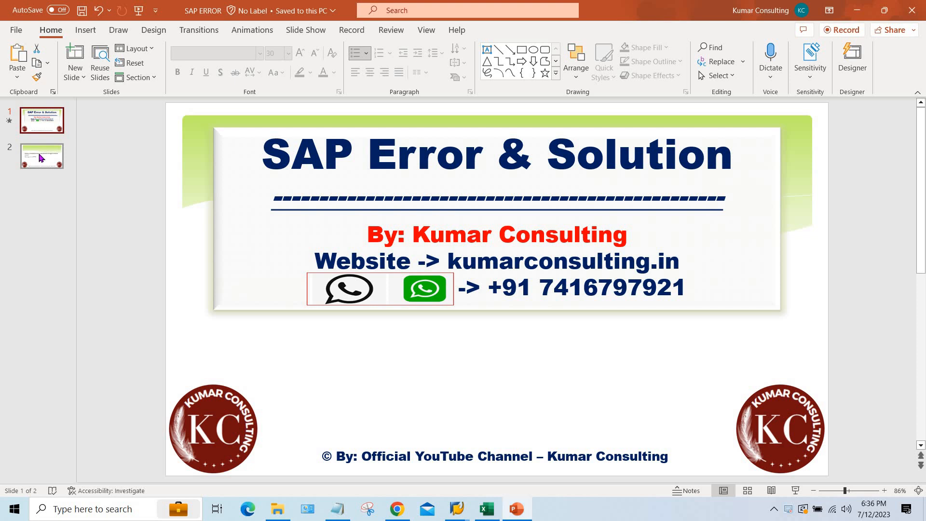
Show slide 2 with the FZ736 'Account blocked due to unconfirmed change' error.
click(41, 156)
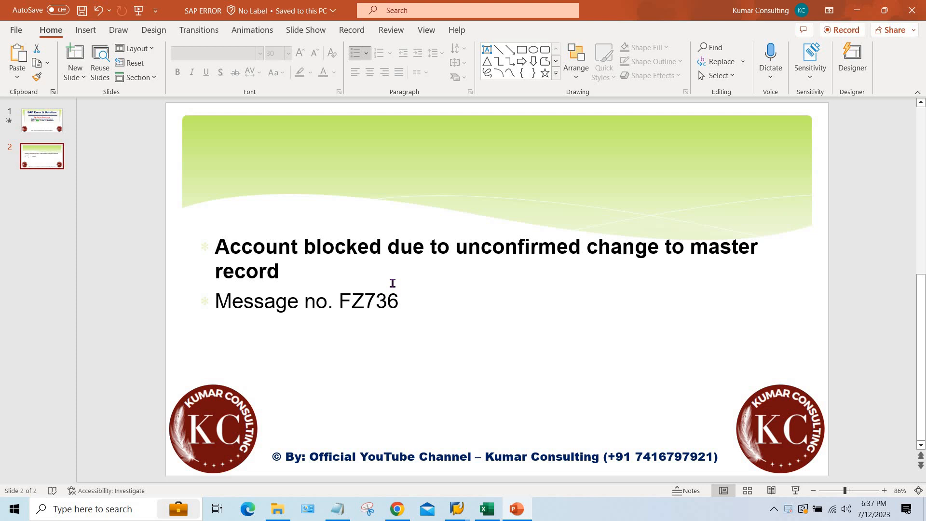
mouse_move(397, 508)
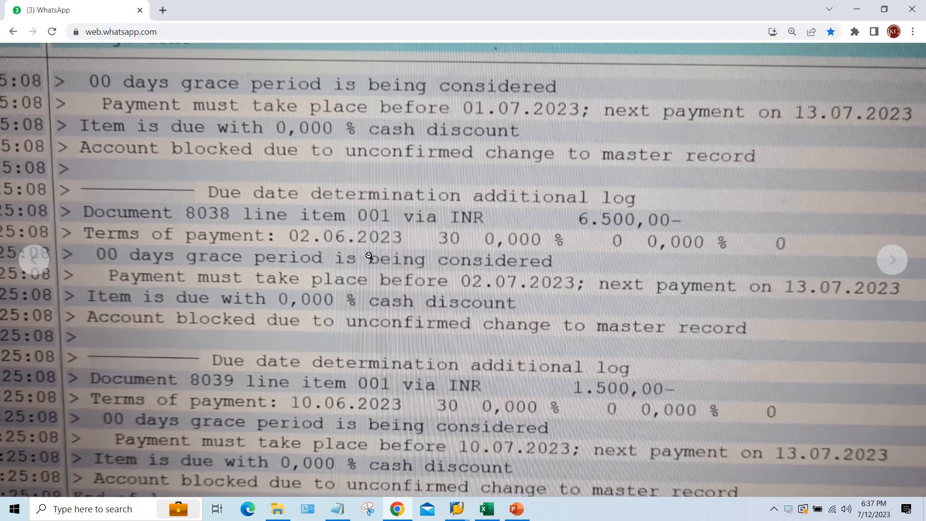
scroll(down, 3)
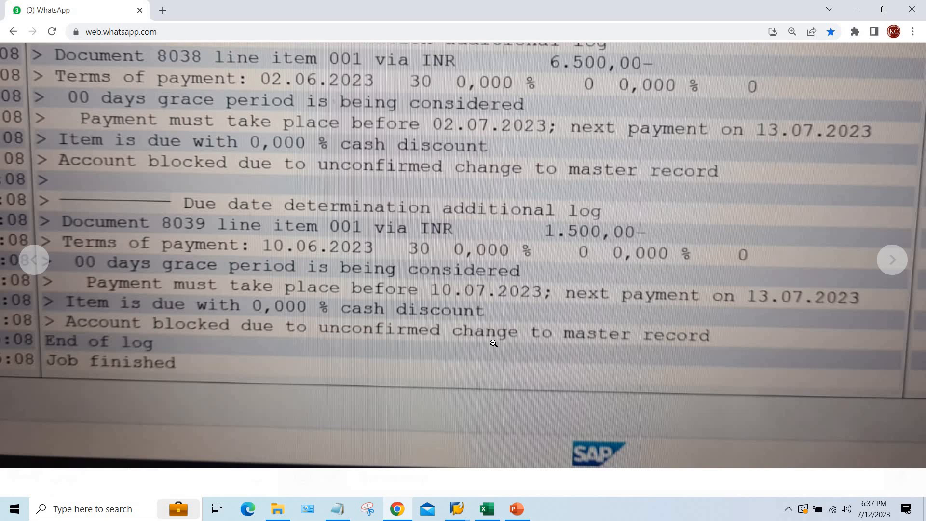
scroll(down, 3)
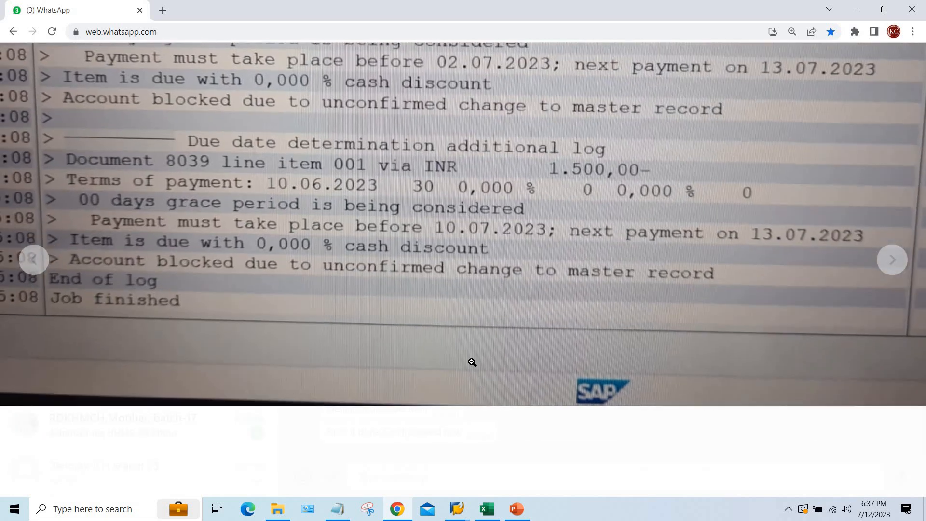
scroll(up, 3)
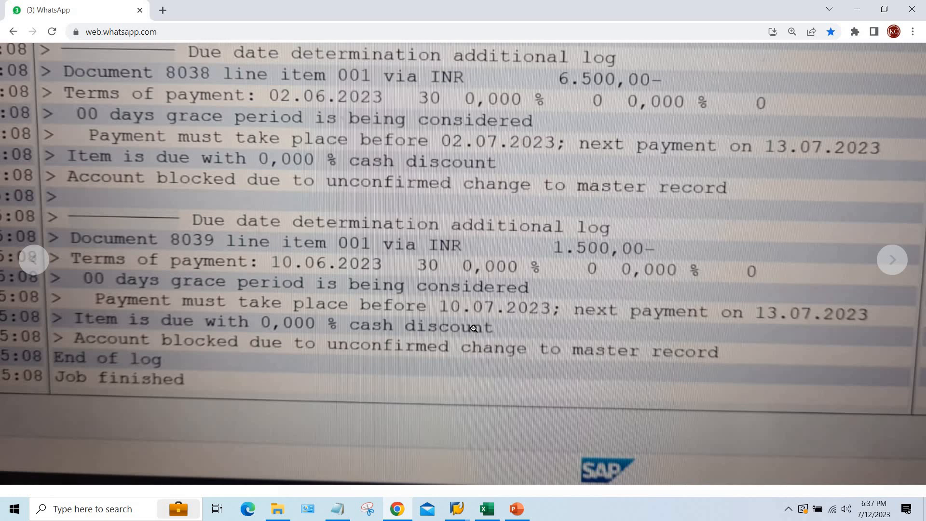
scroll(up, 3)
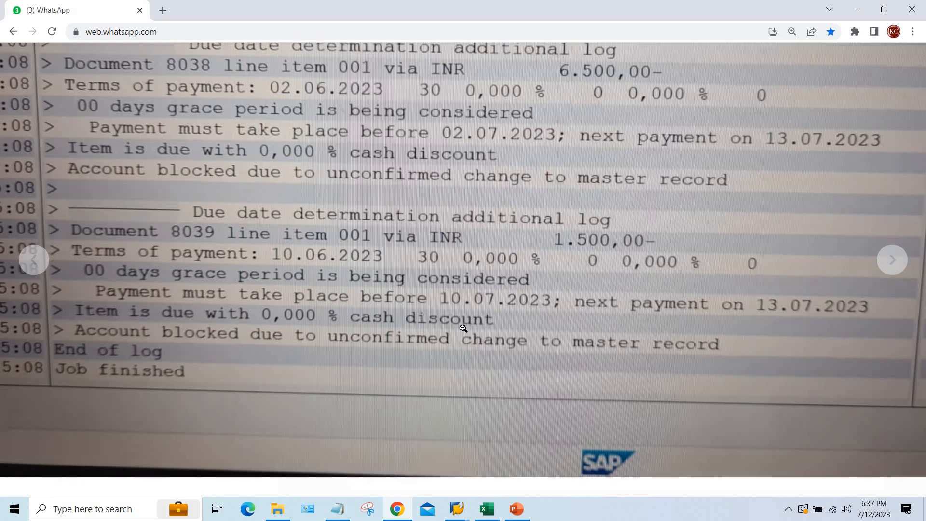
scroll(up, 3)
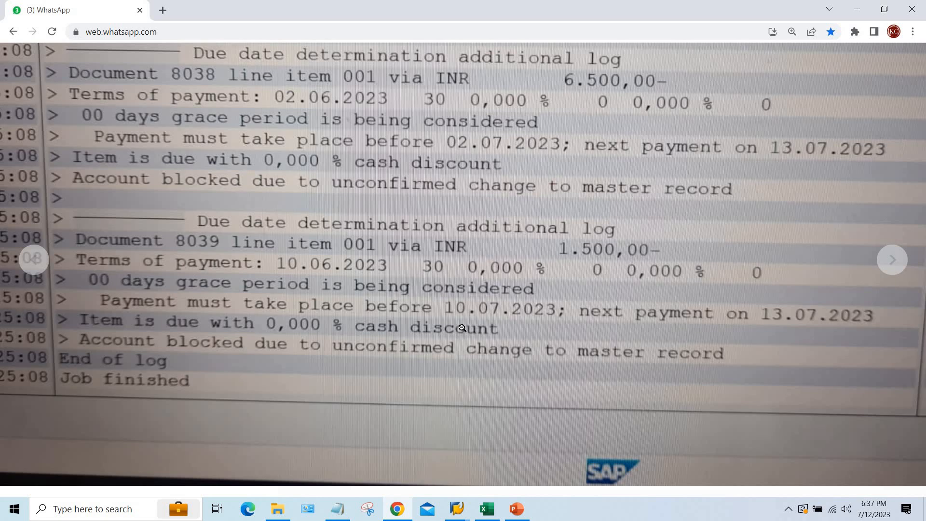
scroll(down, 3)
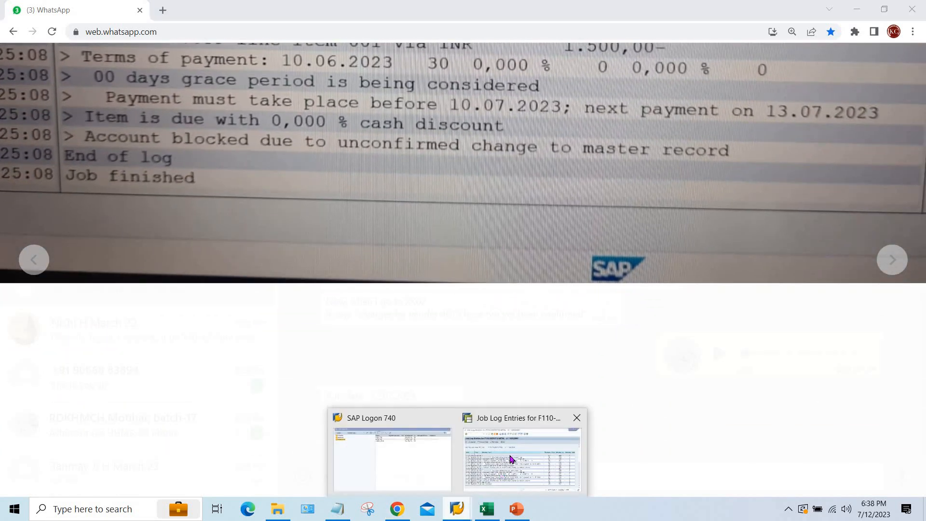
click(521, 459)
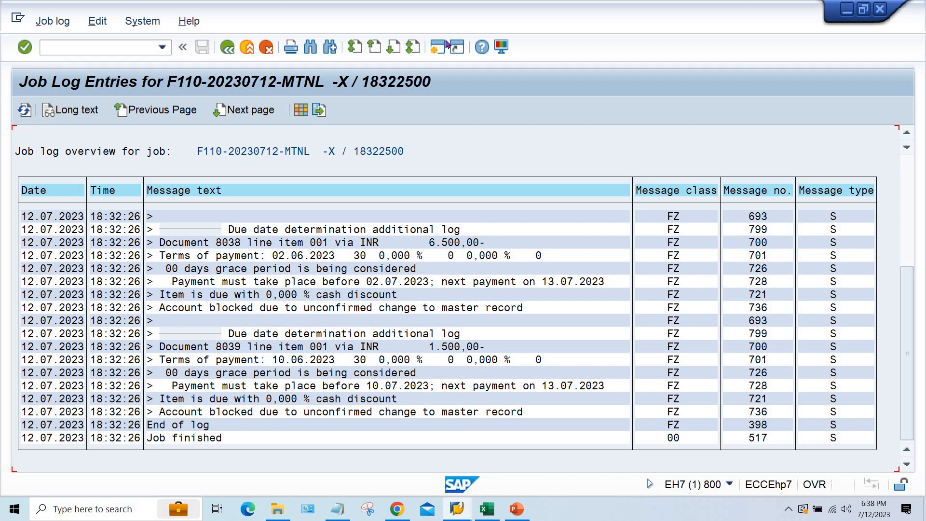
mouse_move(558, 146)
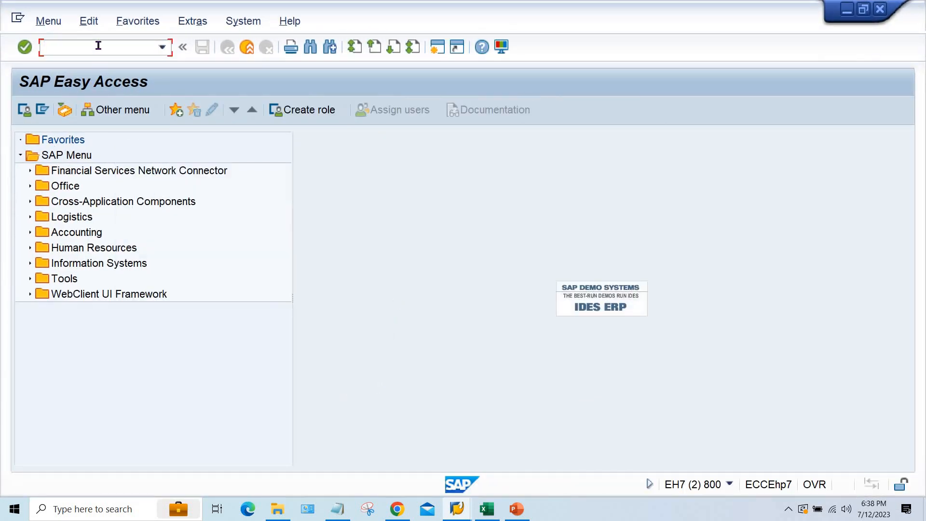
Start SPRO's SAP Reference IMG and expand Financial Accounting (New) > AR and AP.
text(S)
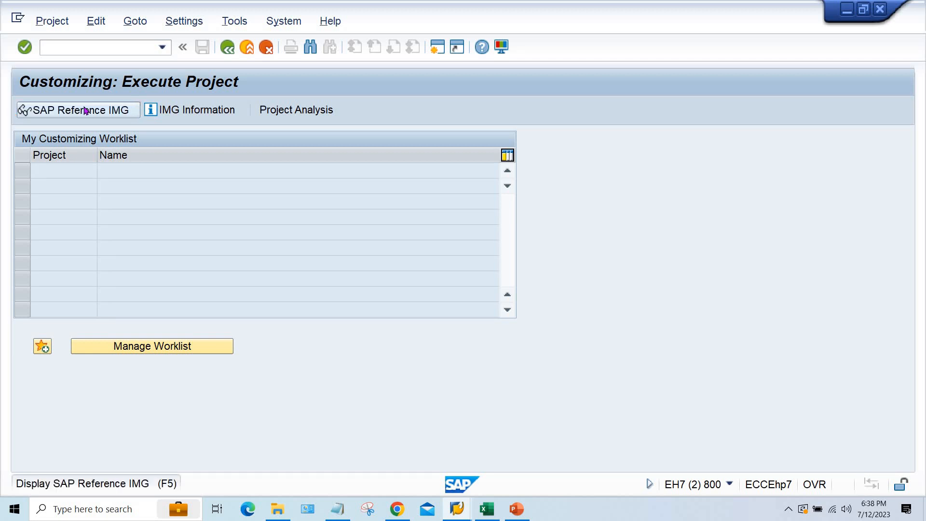
click(77, 110)
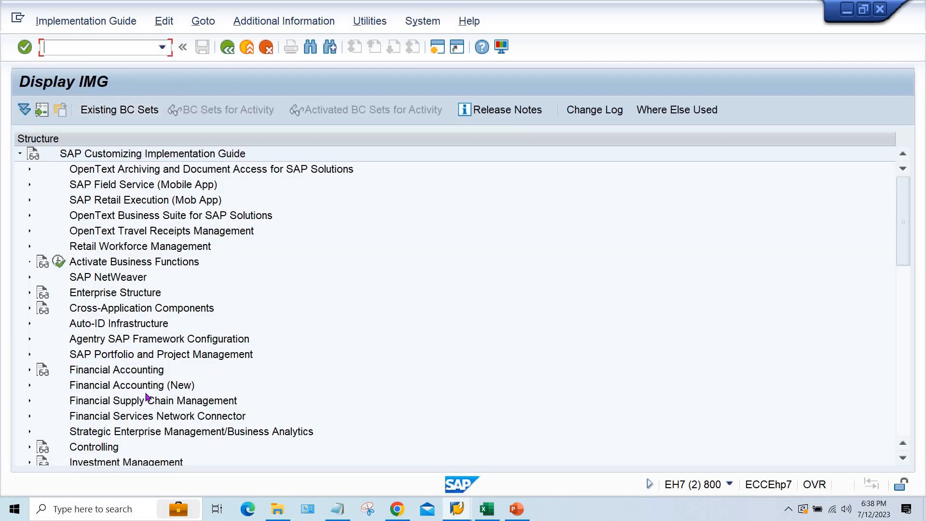
click(29, 384)
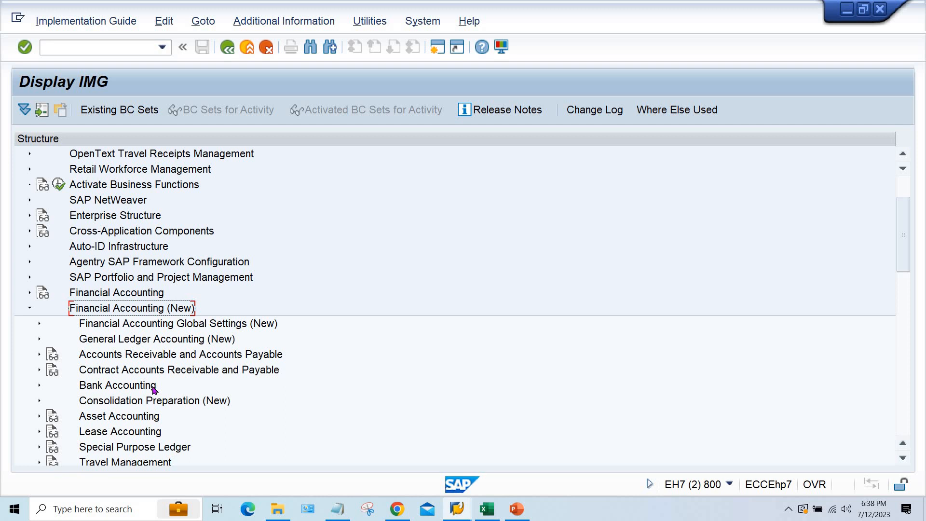
mouse_move(248, 394)
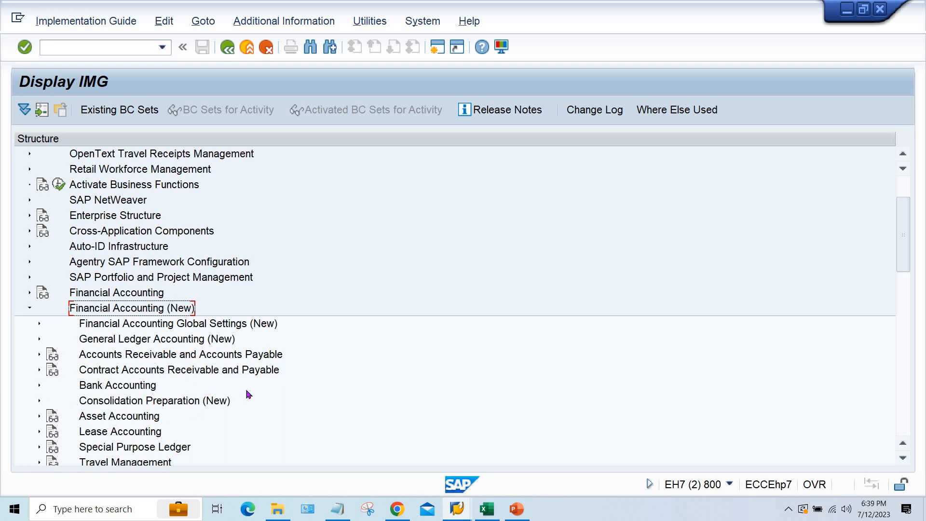
mouse_move(195, 360)
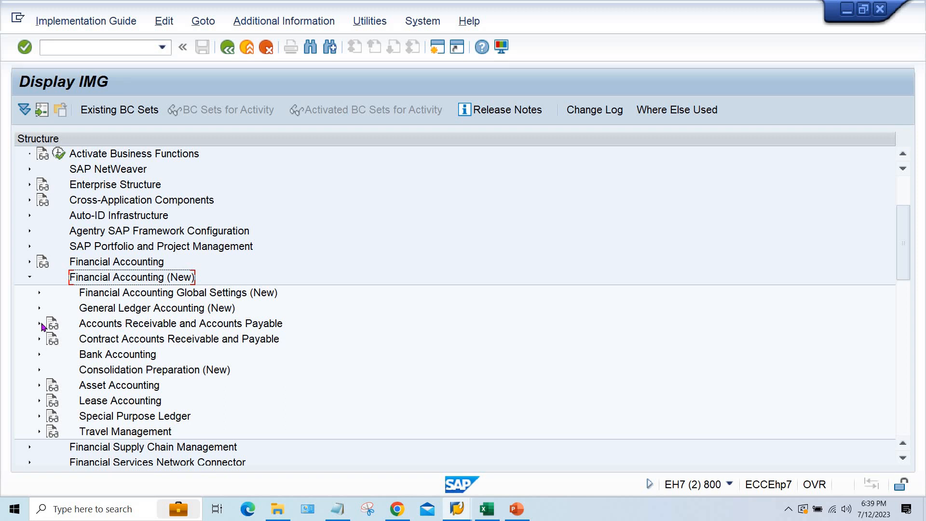
click(38, 323)
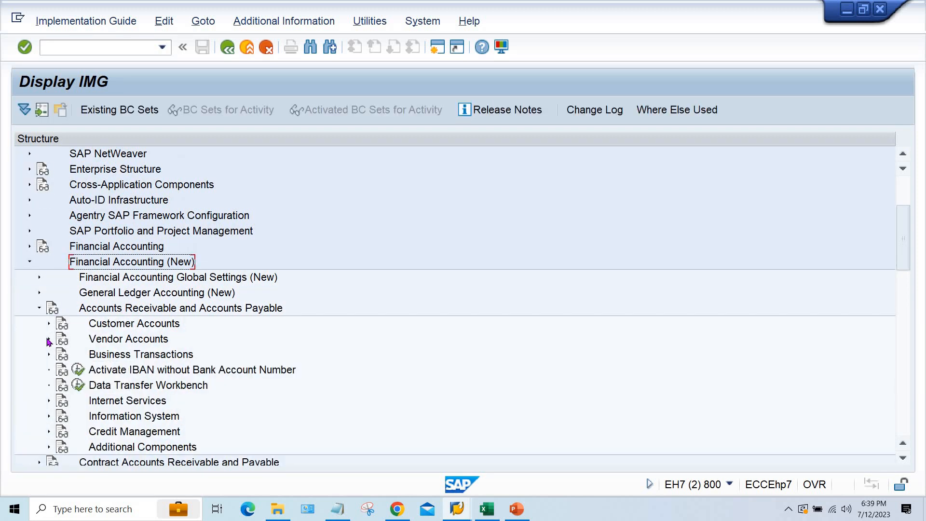
Expand Vendor Accounts > Master Data > Preparations for Creating Vendor Master Data activities.
click(49, 338)
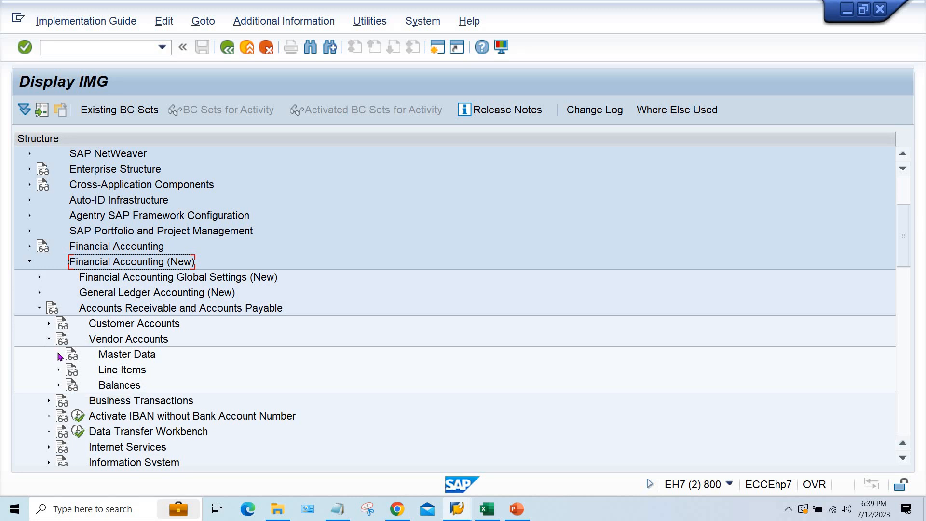
click(58, 354)
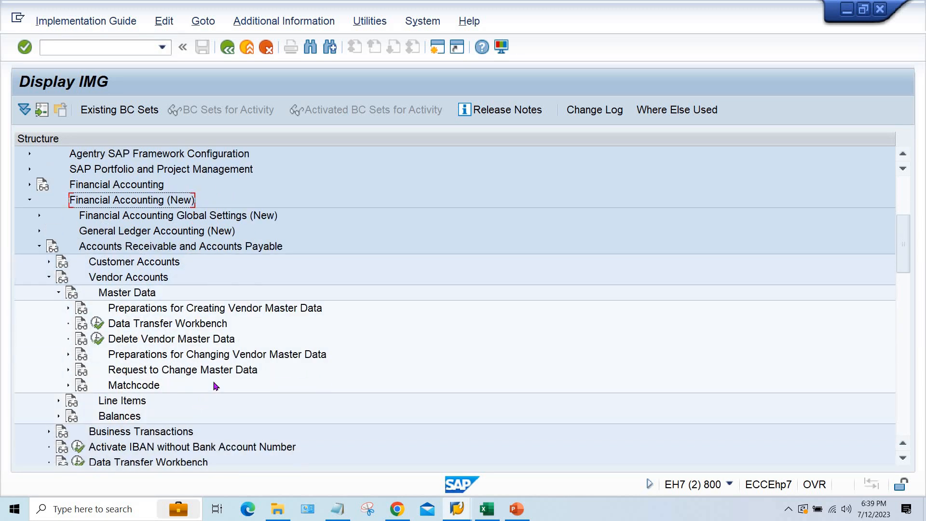
click(216, 354)
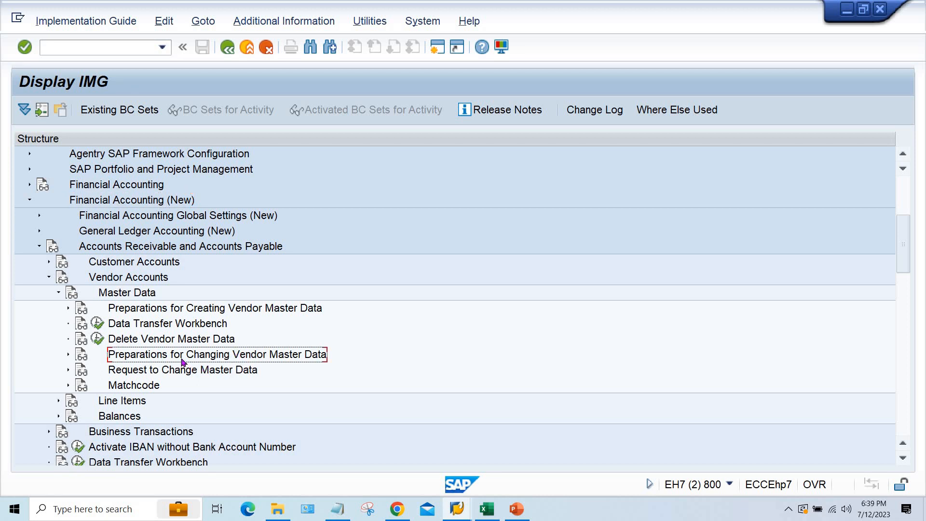
click(214, 307)
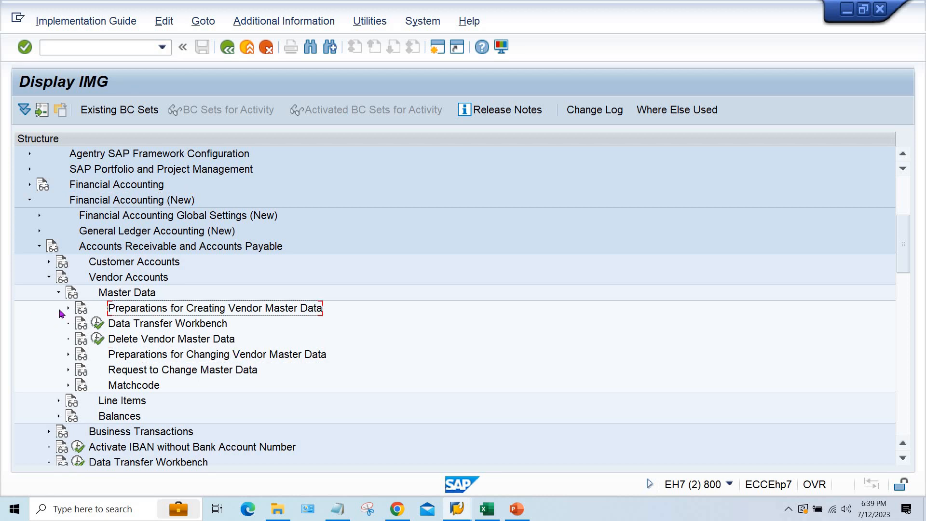
click(68, 308)
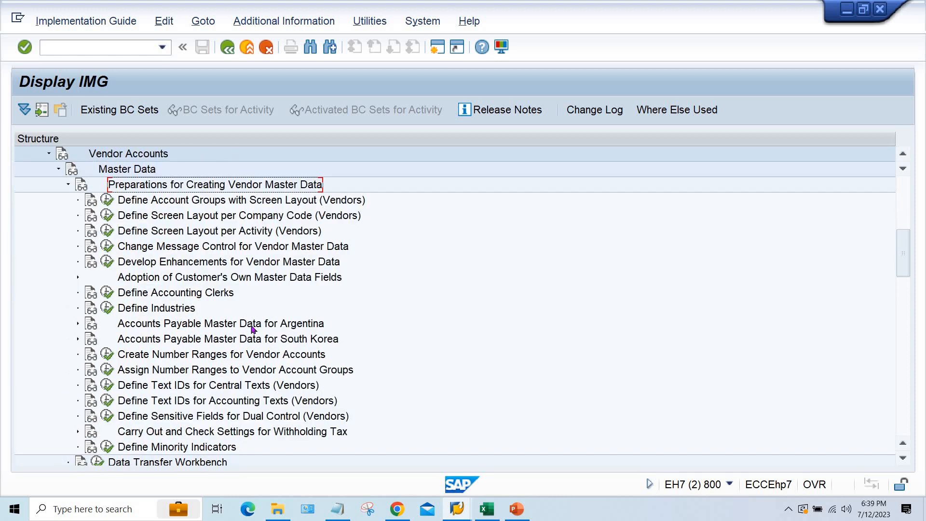
scroll(down, 3)
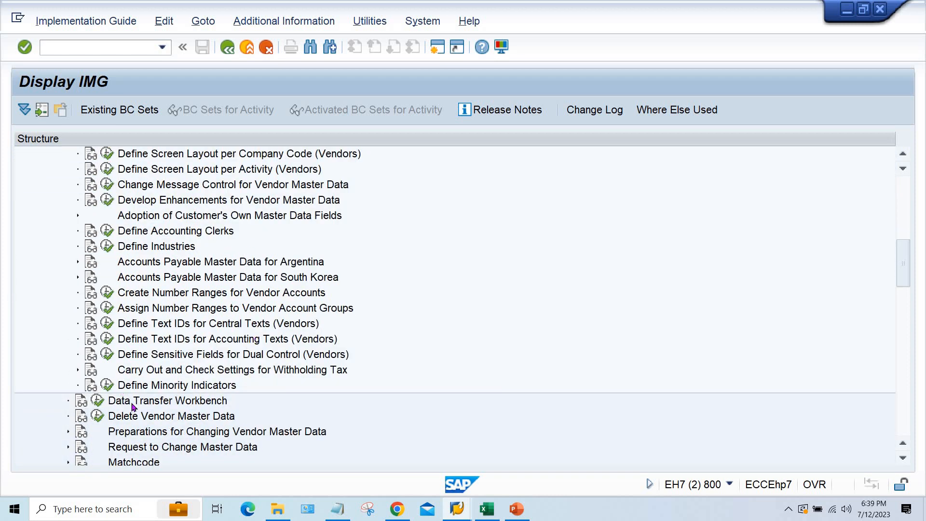
mouse_move(306, 377)
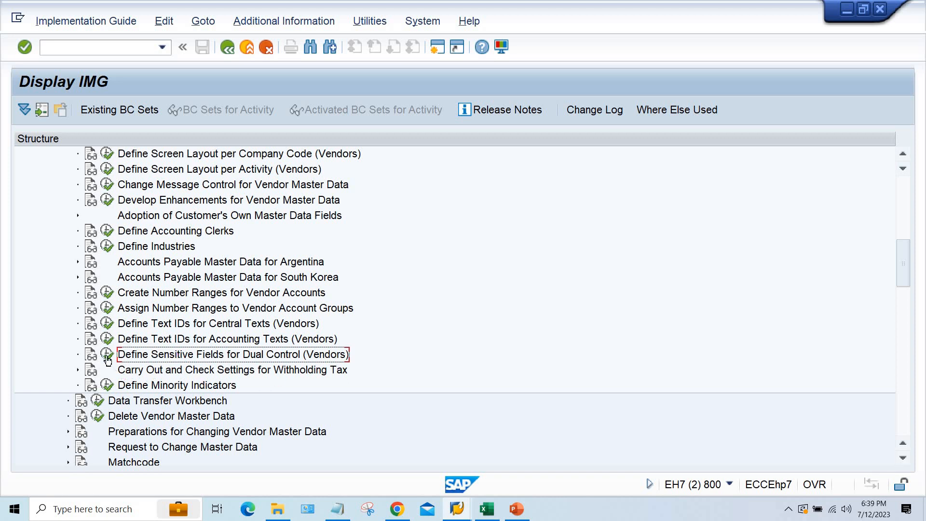
Delete the LFB1-ZTERM vendor sensitive field entry and save it under the TATA MOTOR request.
double_click(232, 354)
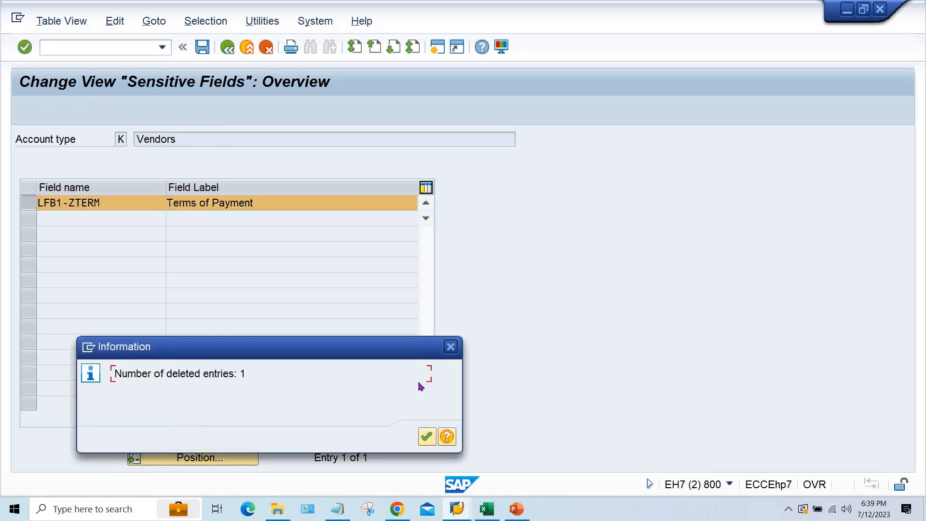
click(426, 436)
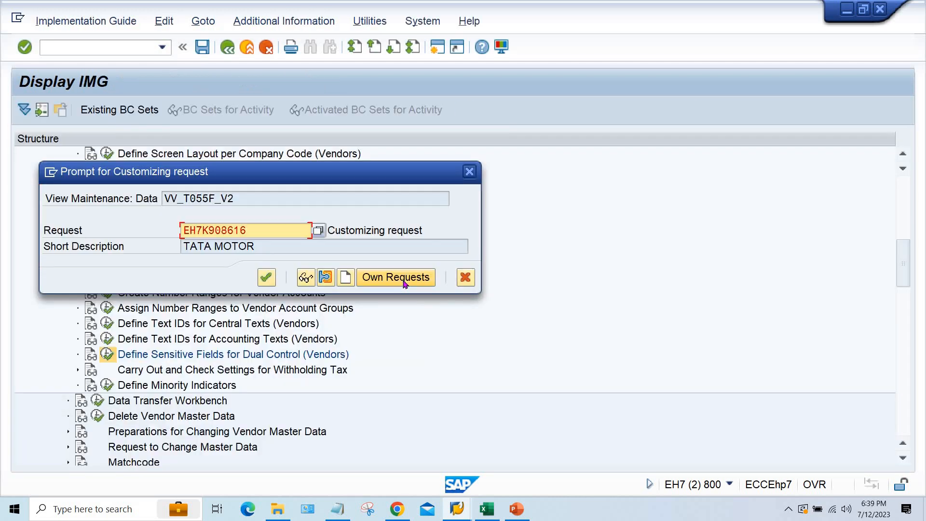
click(266, 277)
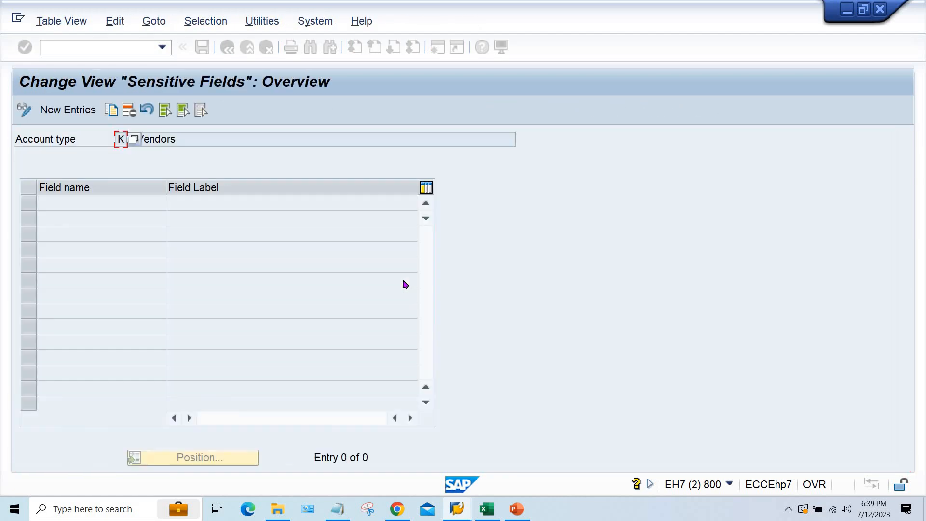
click(202, 47)
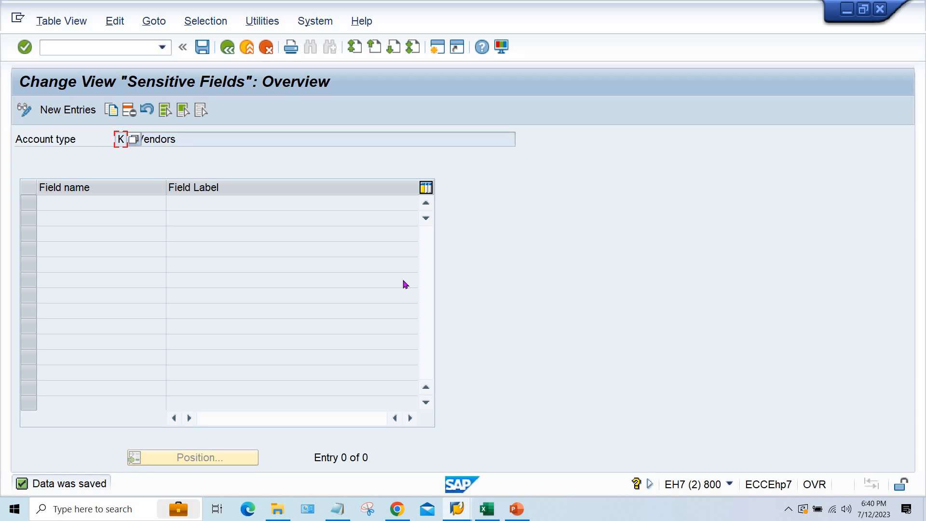
mouse_move(297, 342)
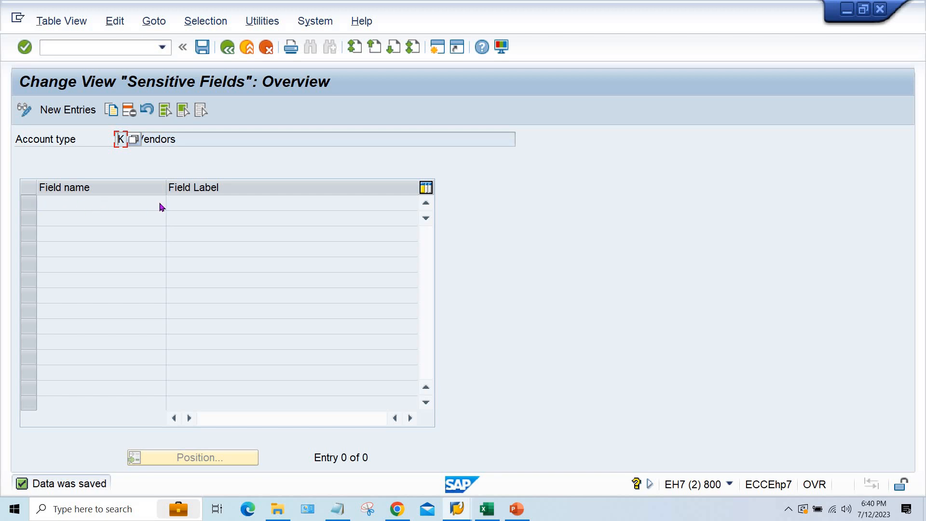
mouse_move(112, 204)
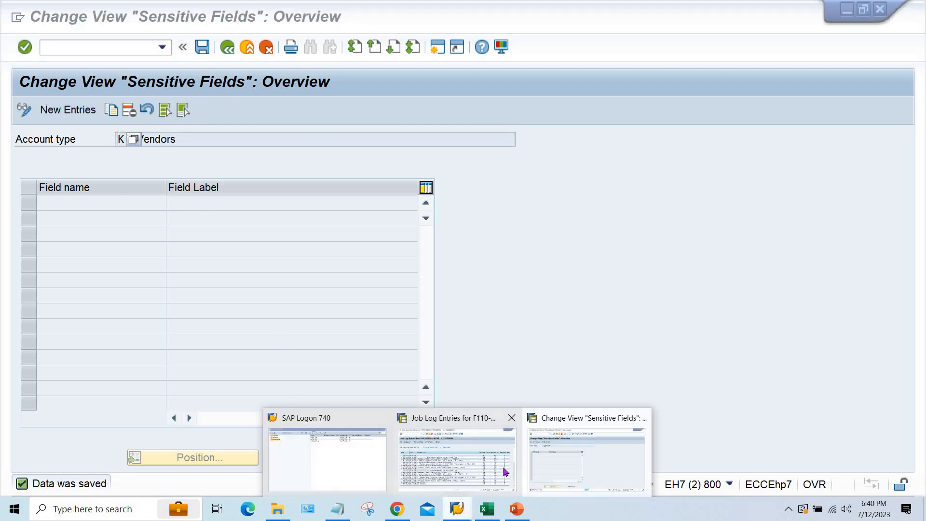
Return from the job log to the 12.07.2023 MTNL run parameters and select vendor 4815.
click(456, 459)
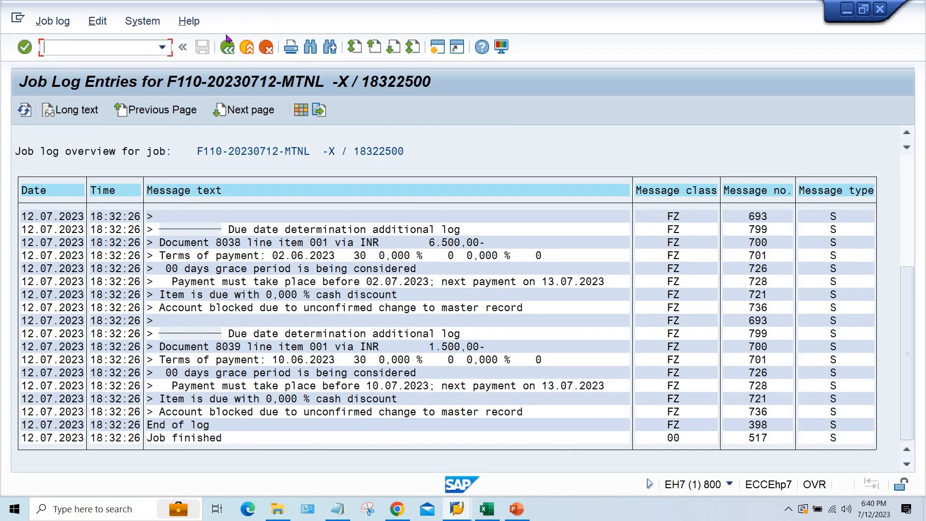
click(227, 47)
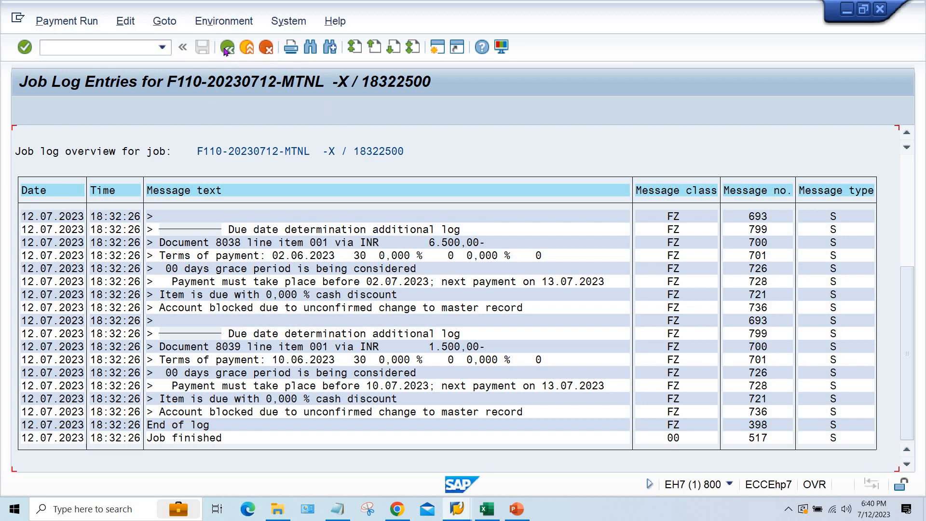
click(227, 48)
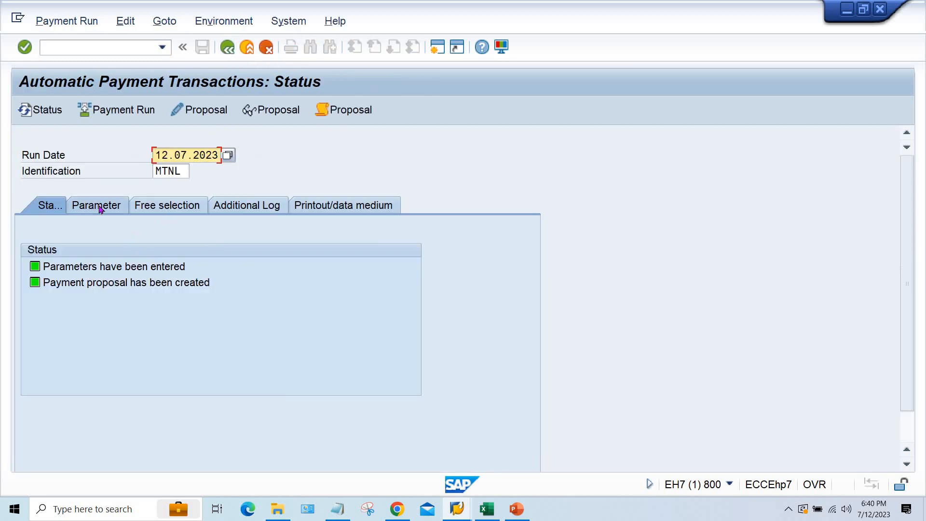
click(97, 205)
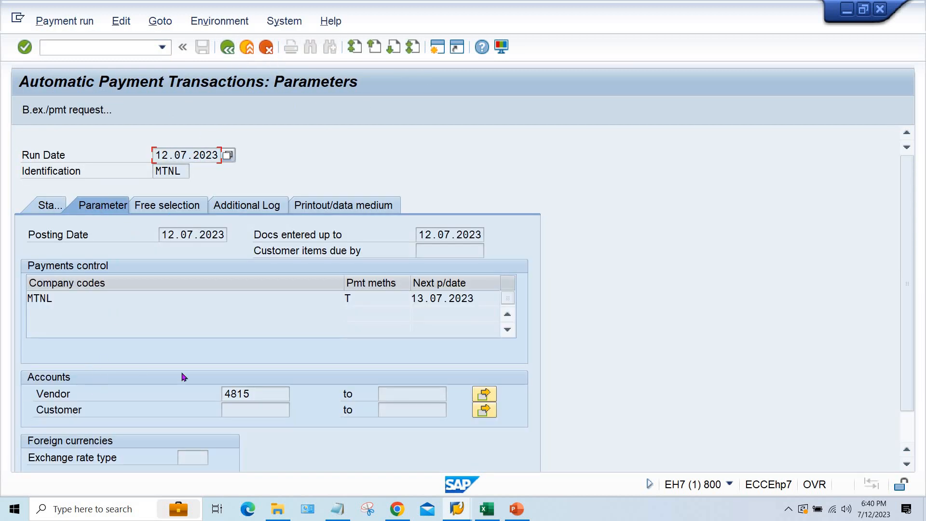
click(254, 393)
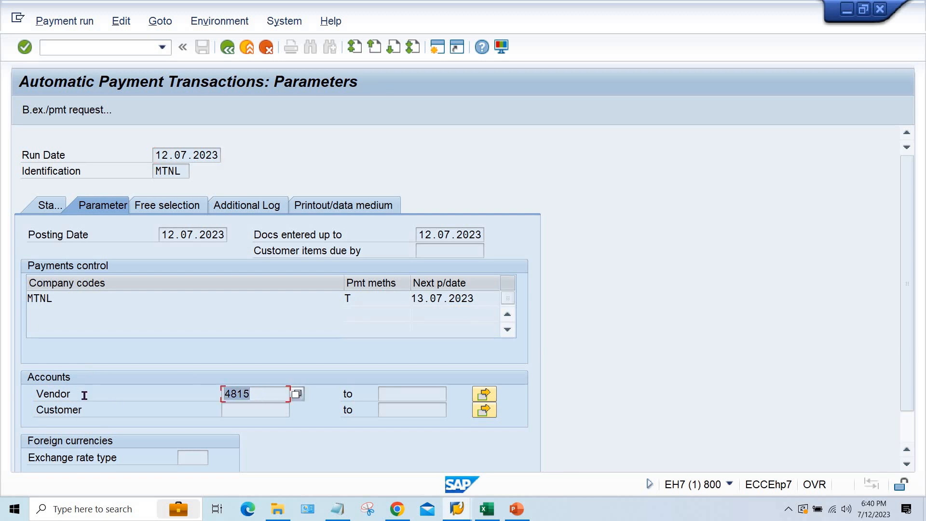
mouse_move(518, 58)
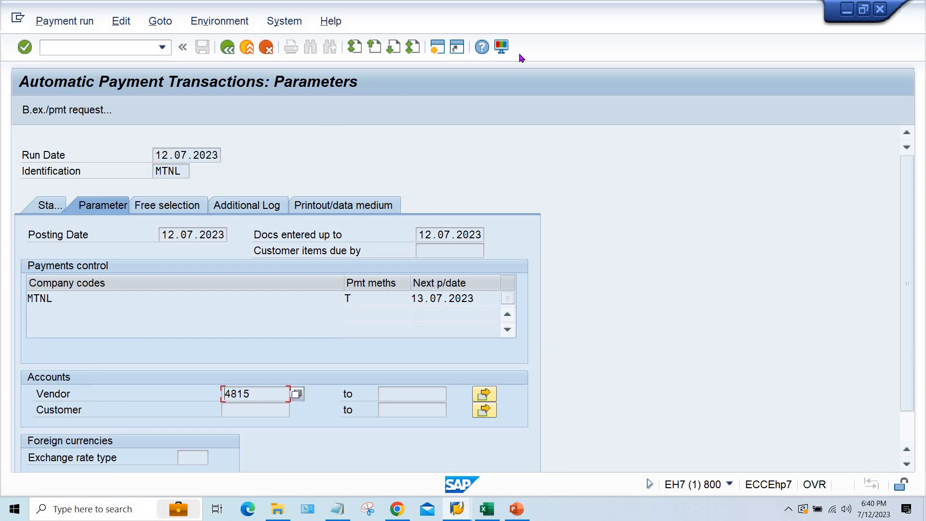
mouse_move(413, 174)
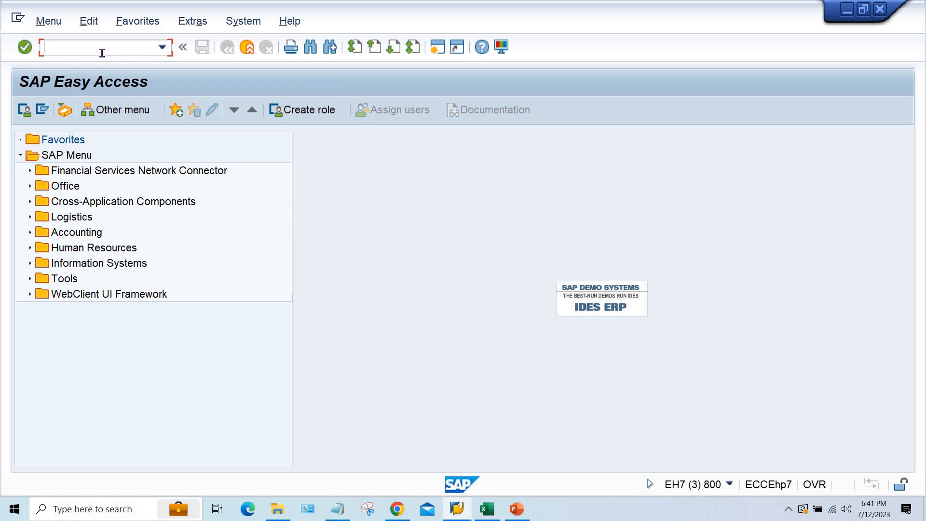
Confirm vendor 4815's central changes for company code MTNL in FK08 and save.
text(F)
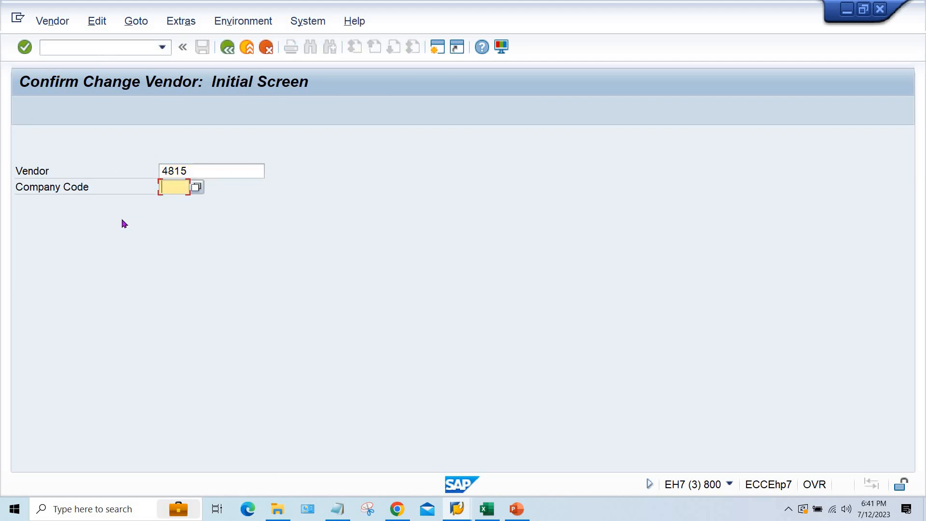
text(MTNL)
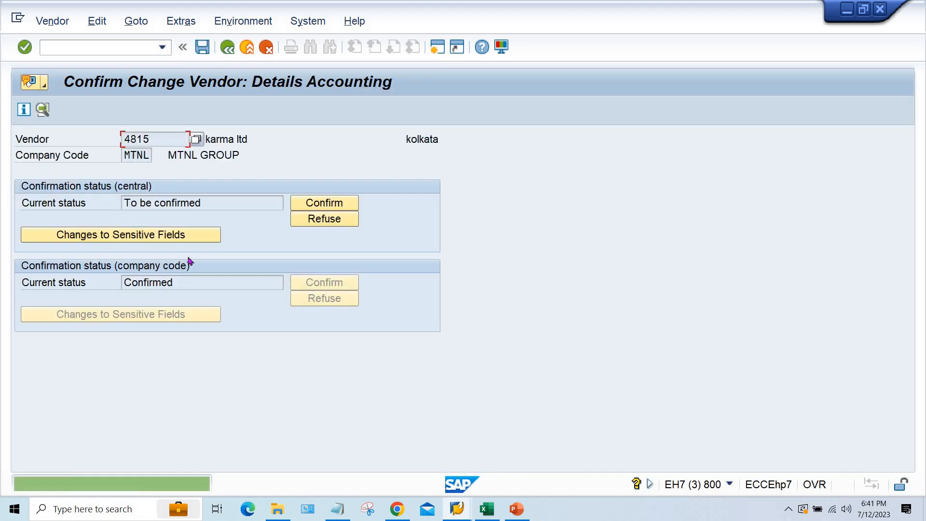
click(324, 202)
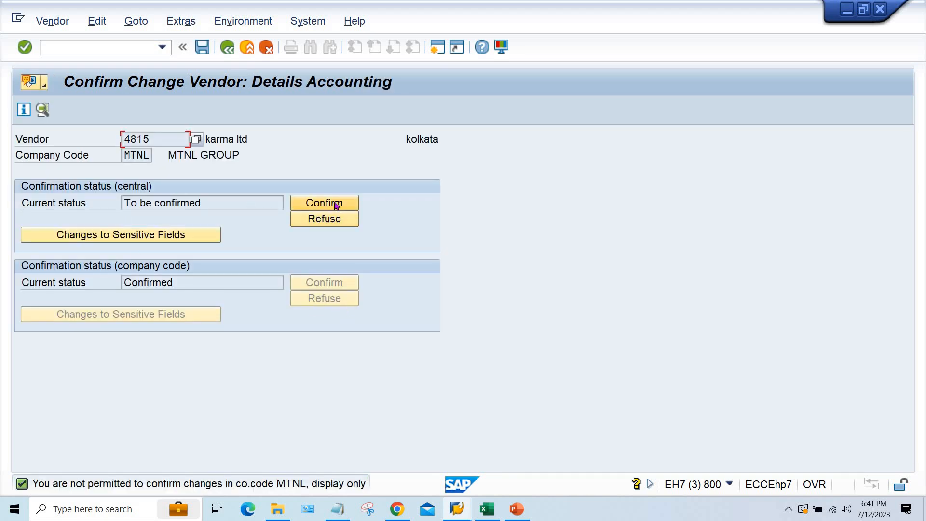
click(324, 202)
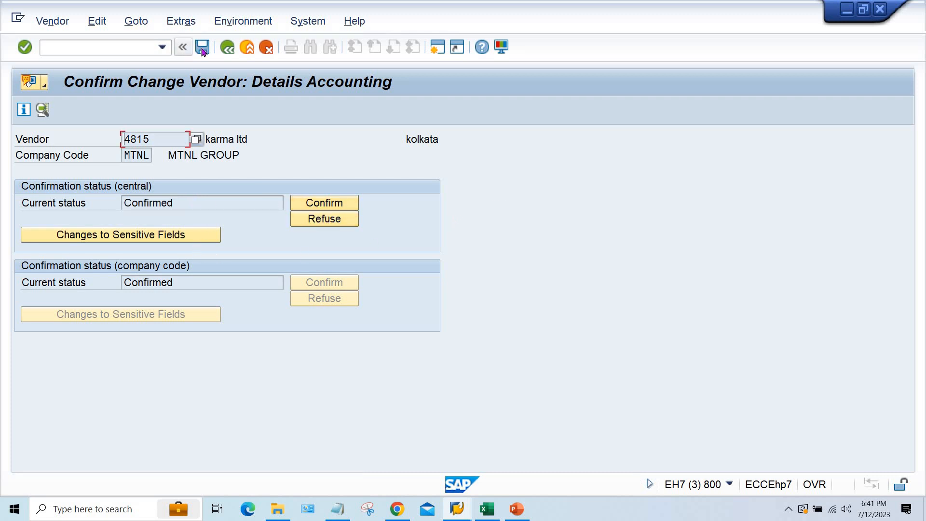
click(227, 47)
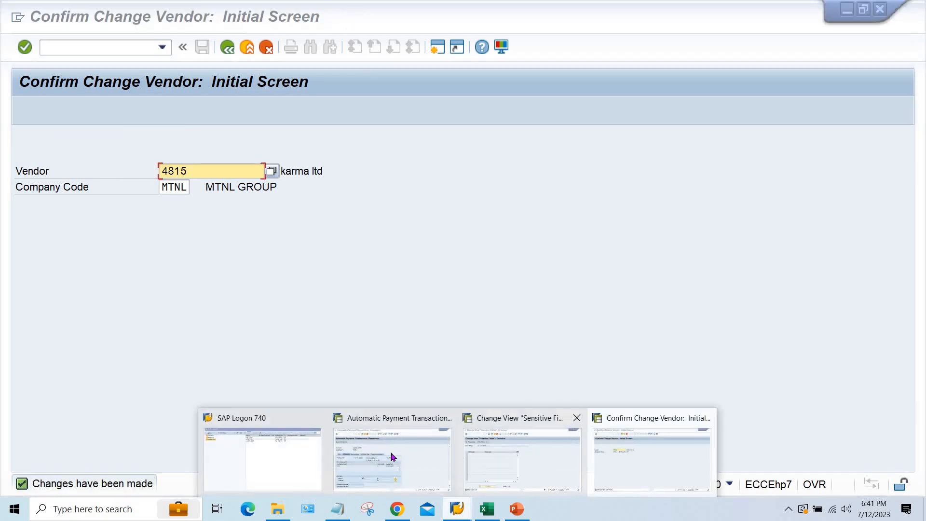
Review the 12.07.2023 MTNL proposal log still listing FZ736 'Account blocked' entries.
click(391, 454)
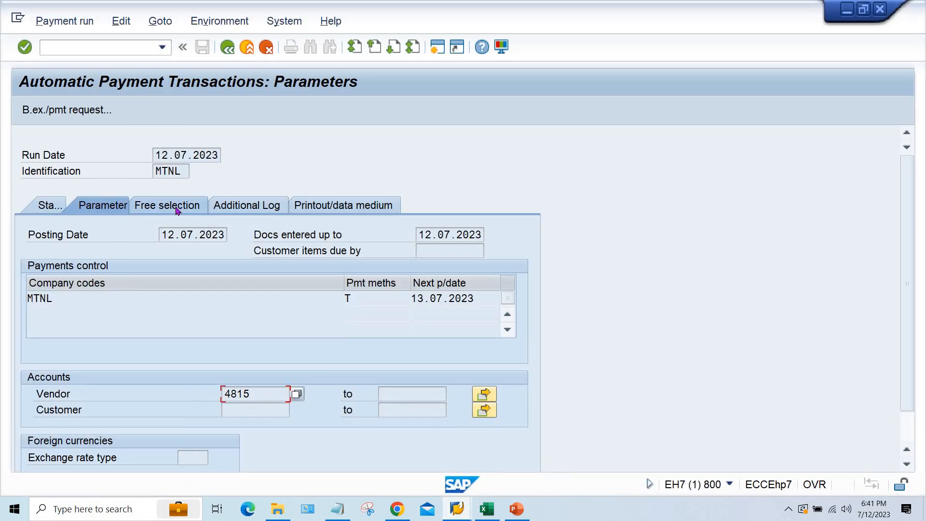
click(49, 204)
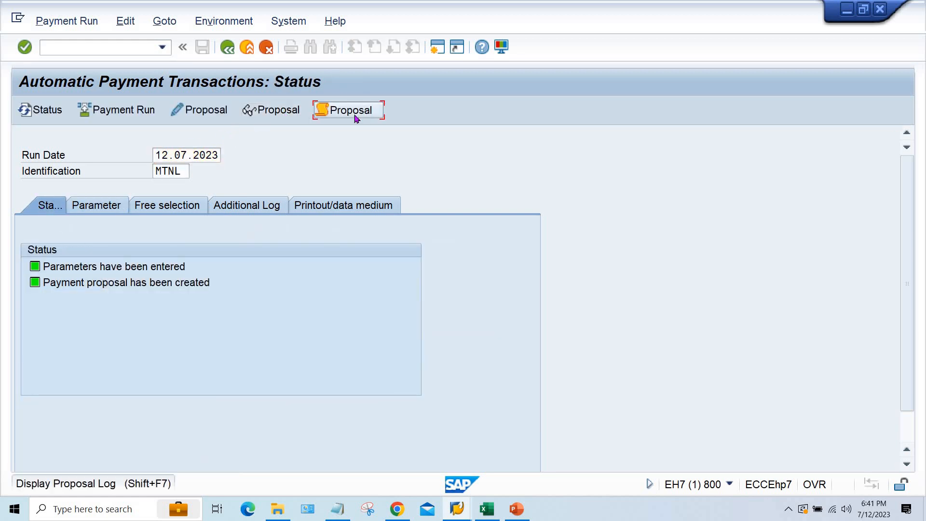
click(348, 110)
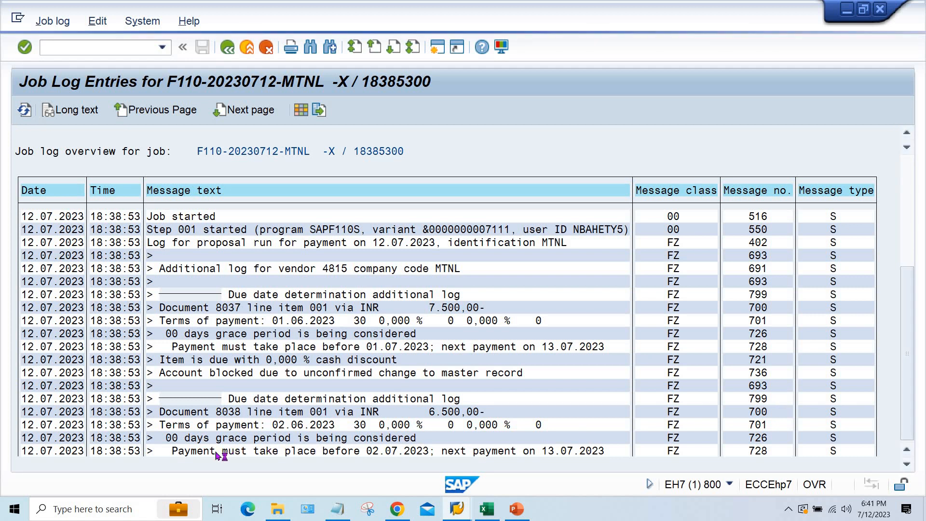
scroll(down, 3)
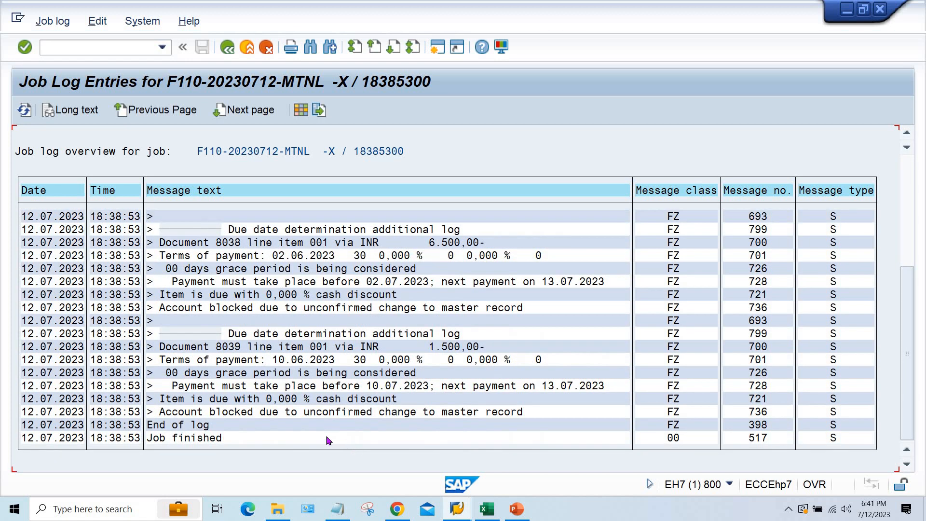
mouse_move(233, 427)
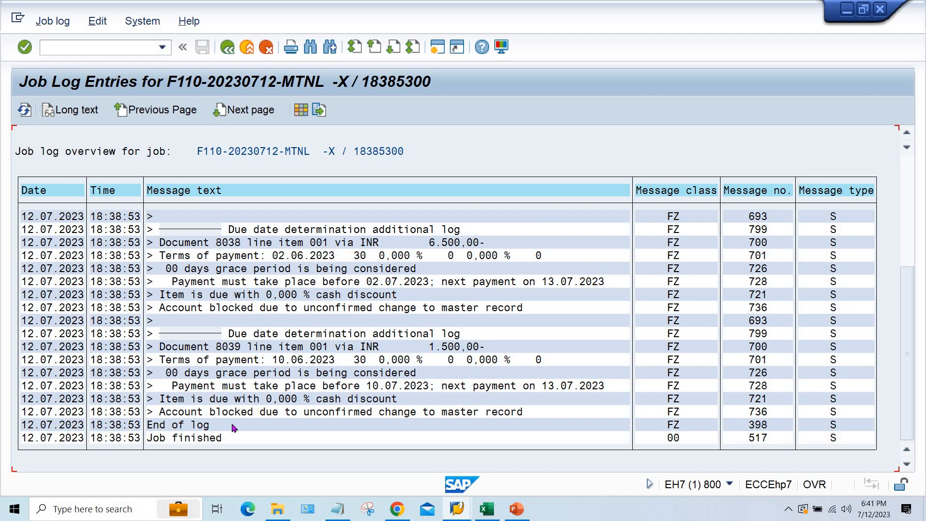
mouse_move(253, 412)
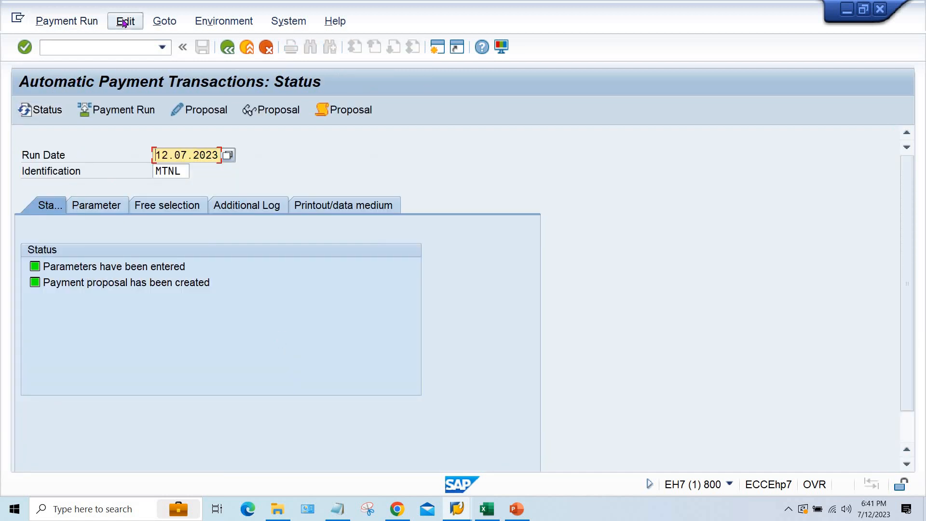
Delete the existing 12.07.2023 MTNL payment proposal via Edit > Proposal > Delete.
click(124, 20)
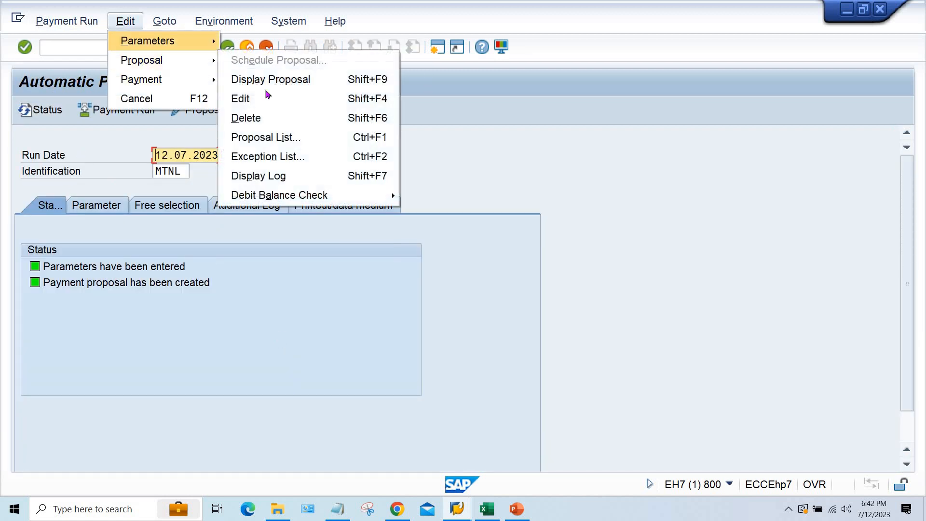
click(246, 117)
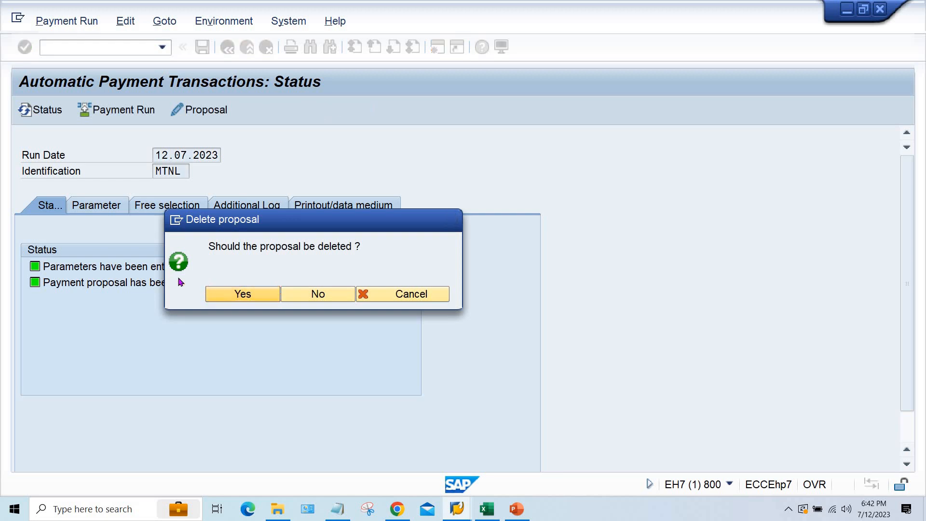
click(241, 293)
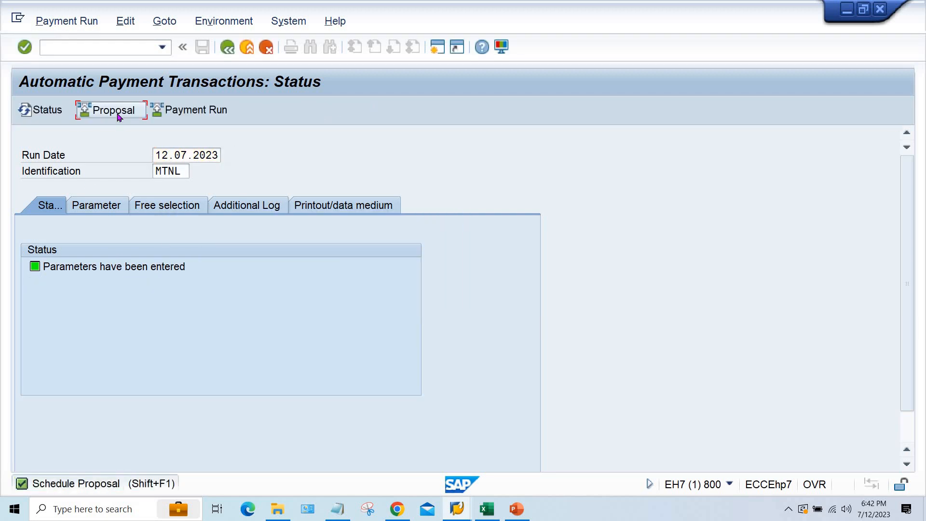
Schedule a new payment proposal with Start immediately so it is created.
click(112, 110)
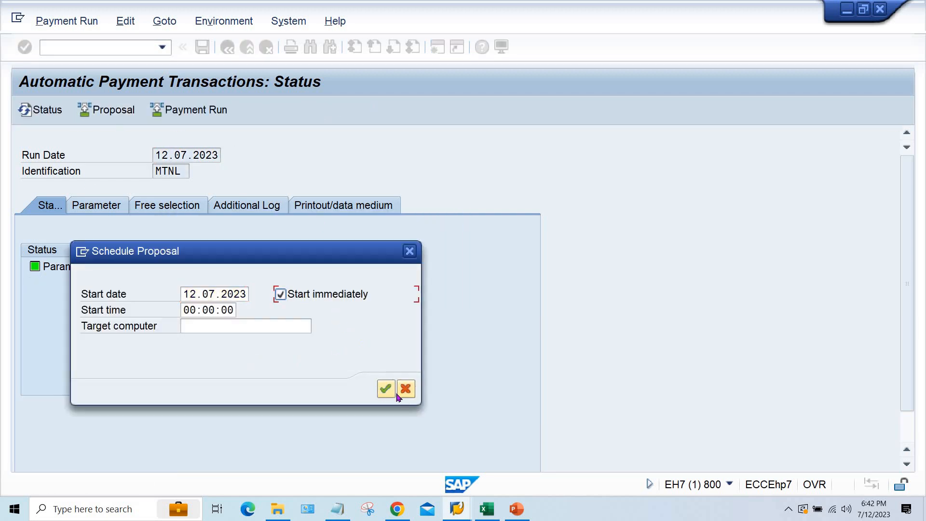
click(386, 388)
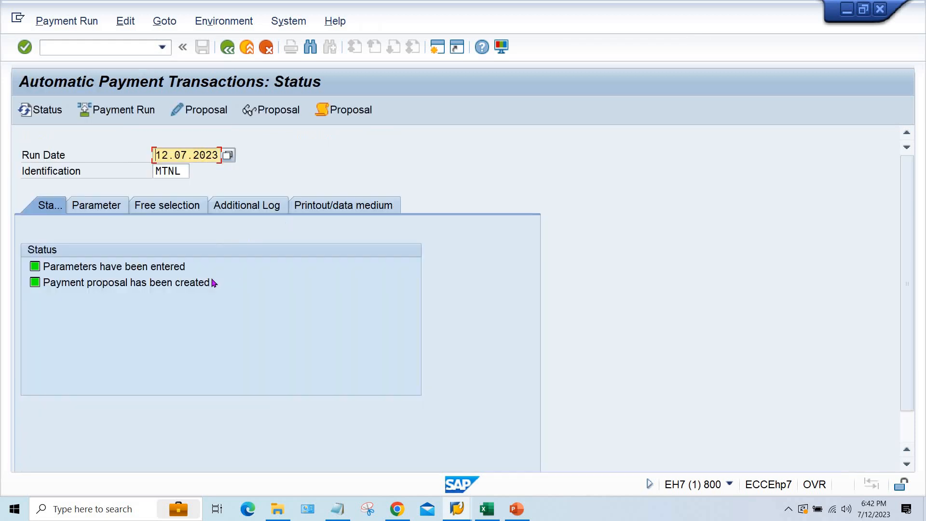
mouse_move(343, 271)
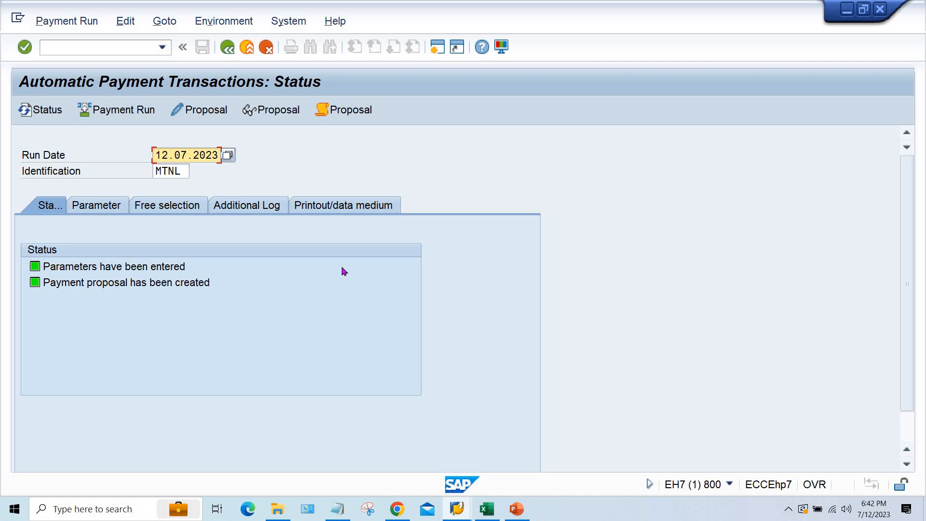
mouse_move(506, 314)
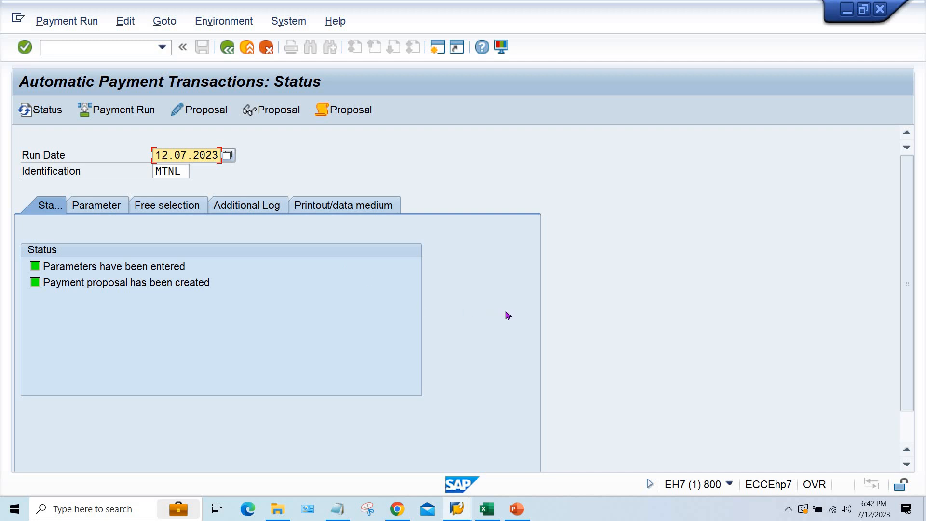